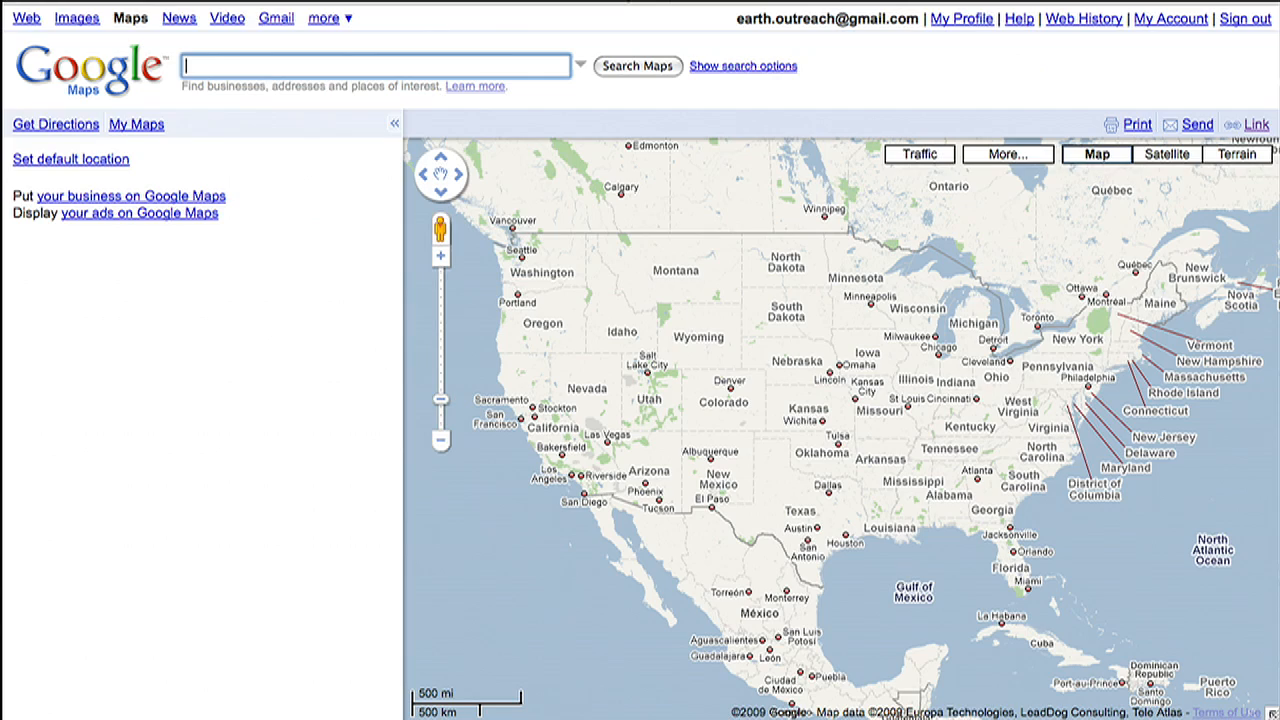
Step: Show the My Maps list of user-created maps
left_click(136, 124)
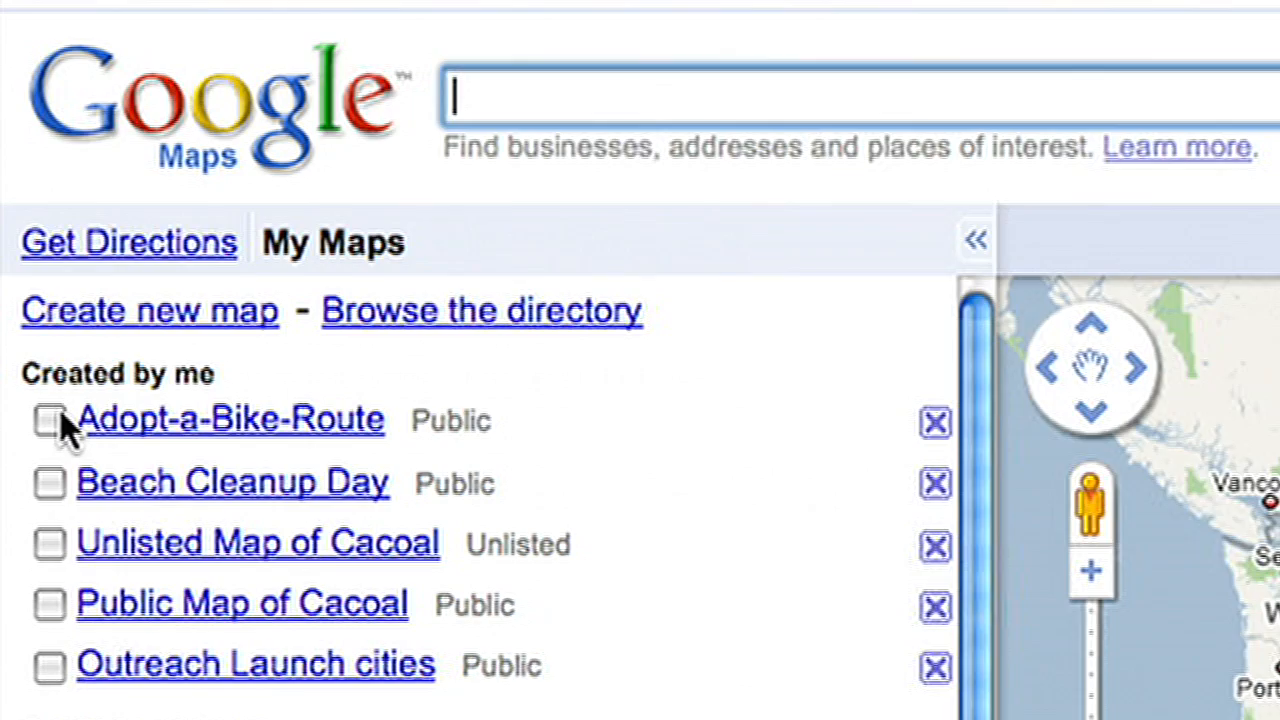
Step: Invite three cycling club emails to Adopt-a-Bike-Route with the message 'Happy Riding!'
left_click(48, 420)
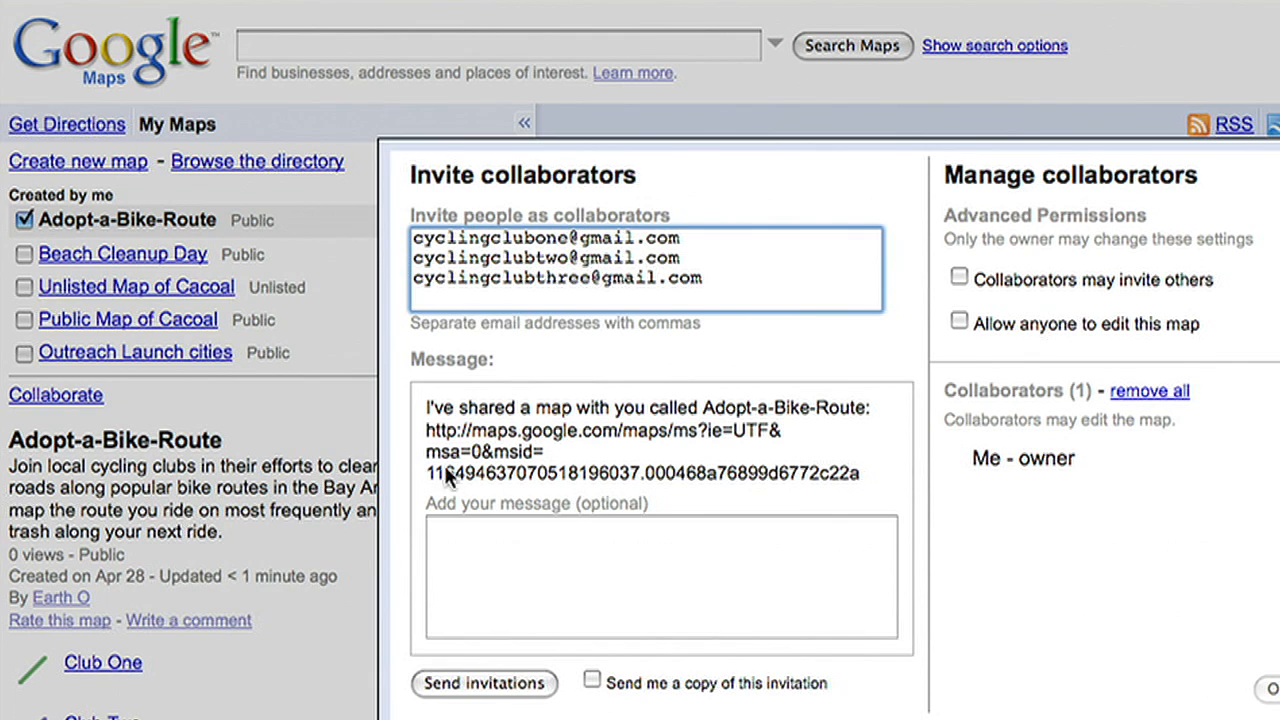
type("Happy Riding")
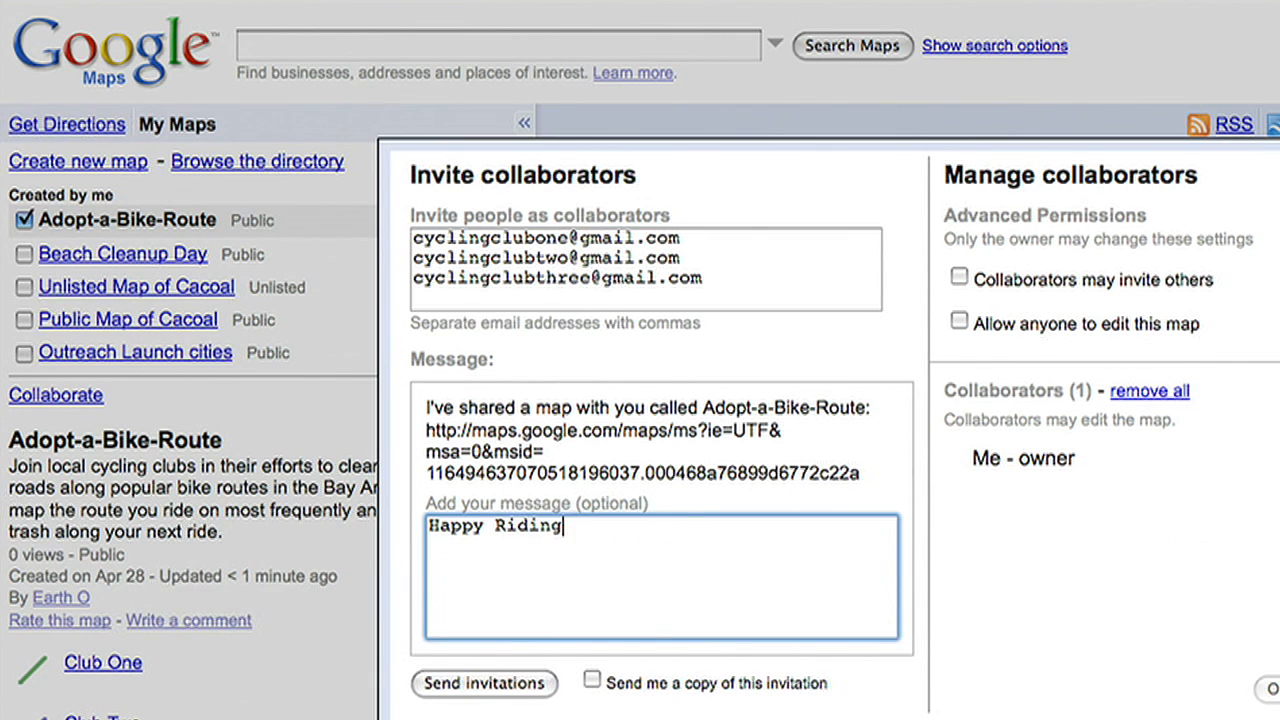
type("!")
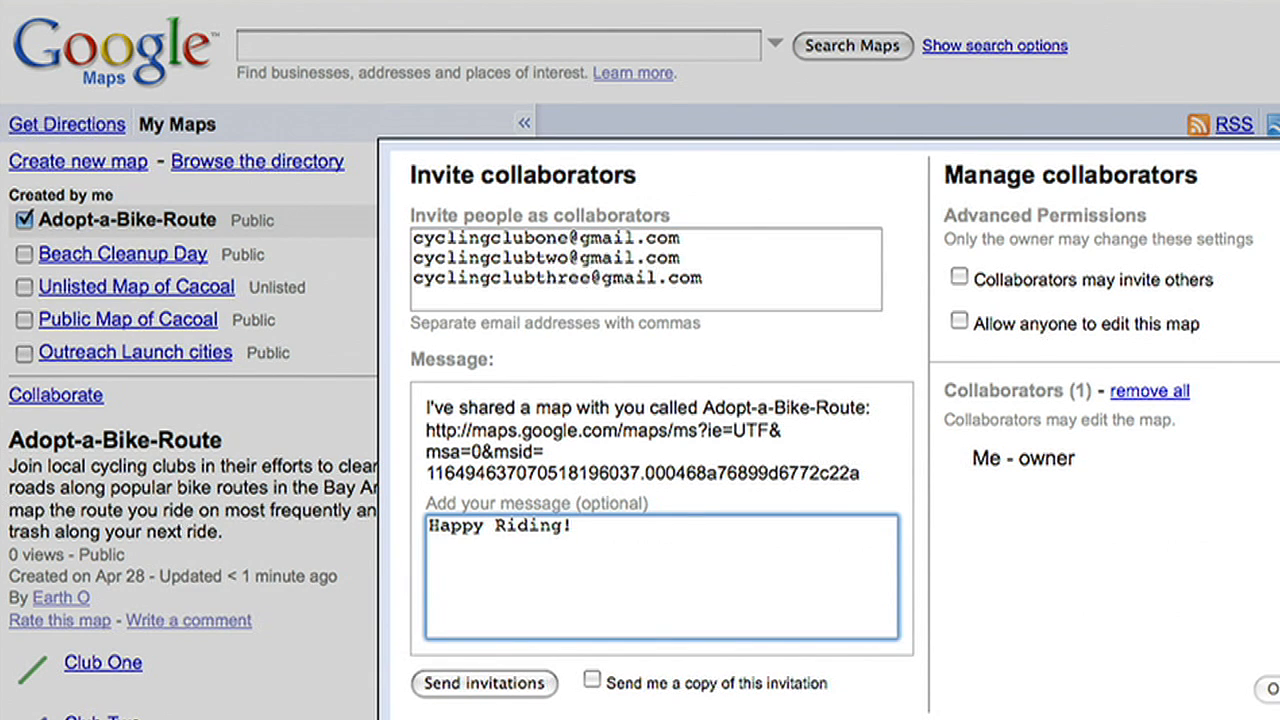
mouse_move(910, 252)
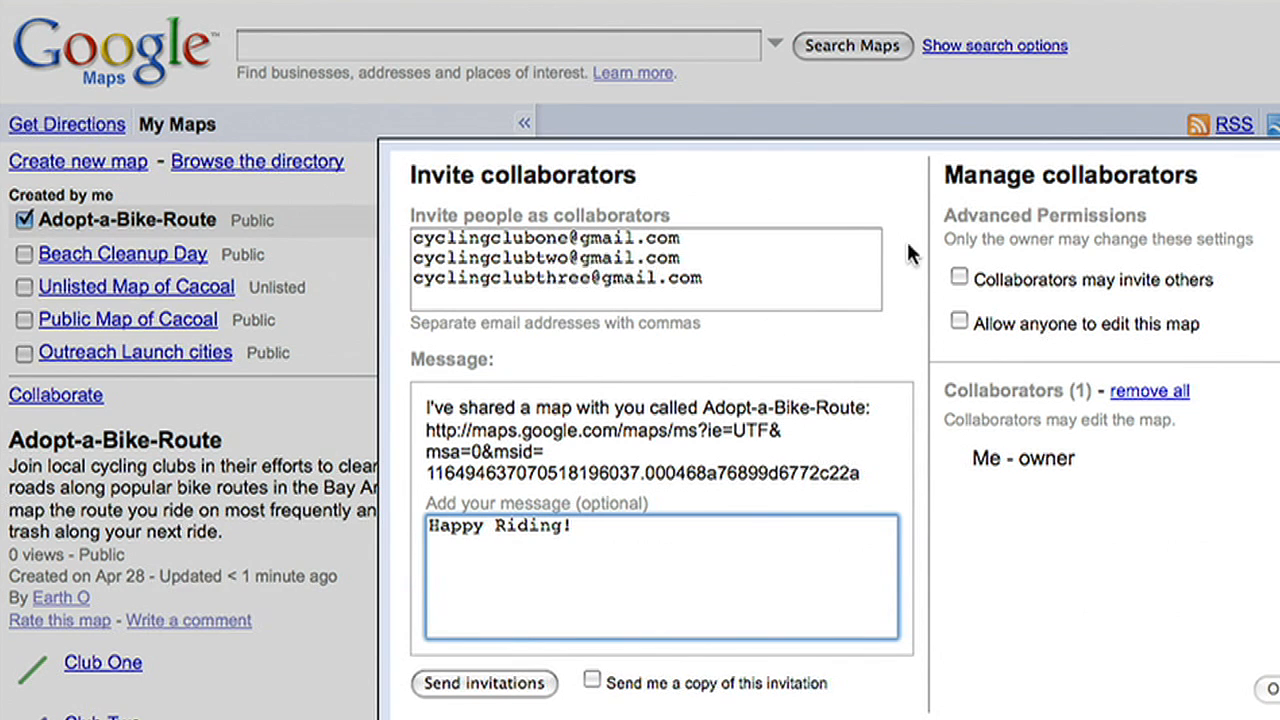
Step: Enable 'Collaborators may invite others' and 'Allow anyone to edit', then send the invitations
left_click(958, 280)
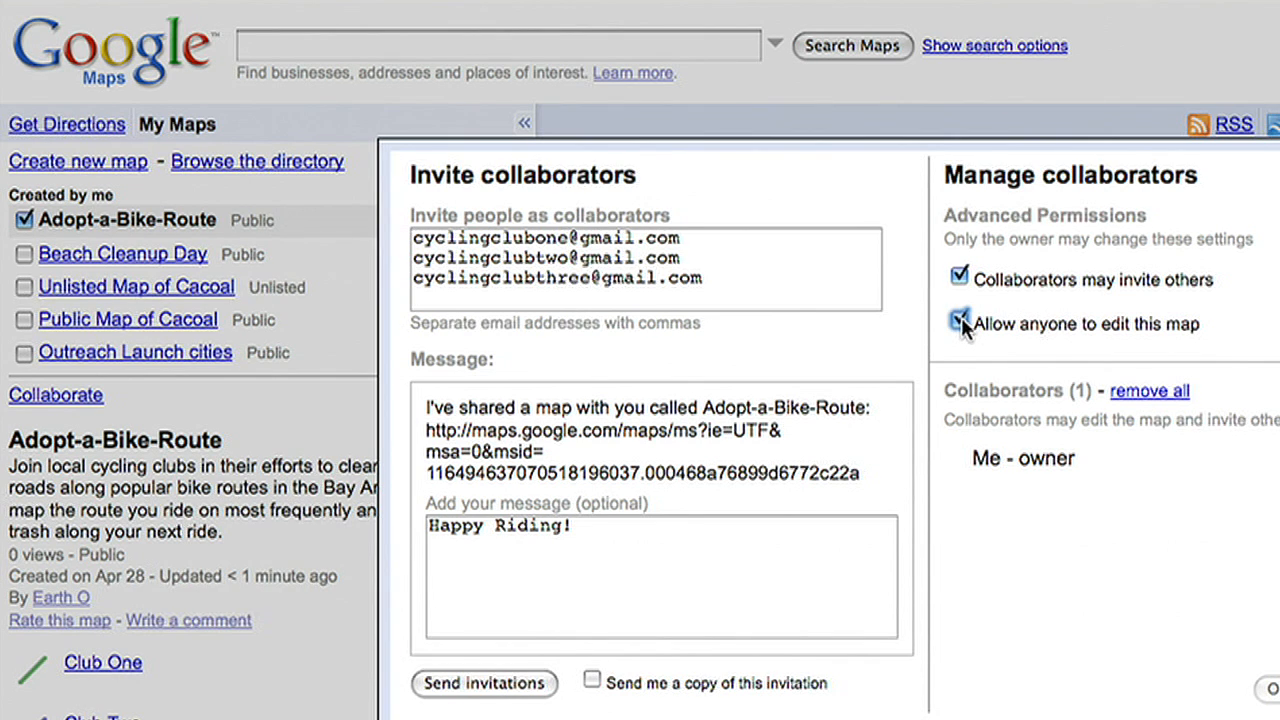
left_click(960, 320)
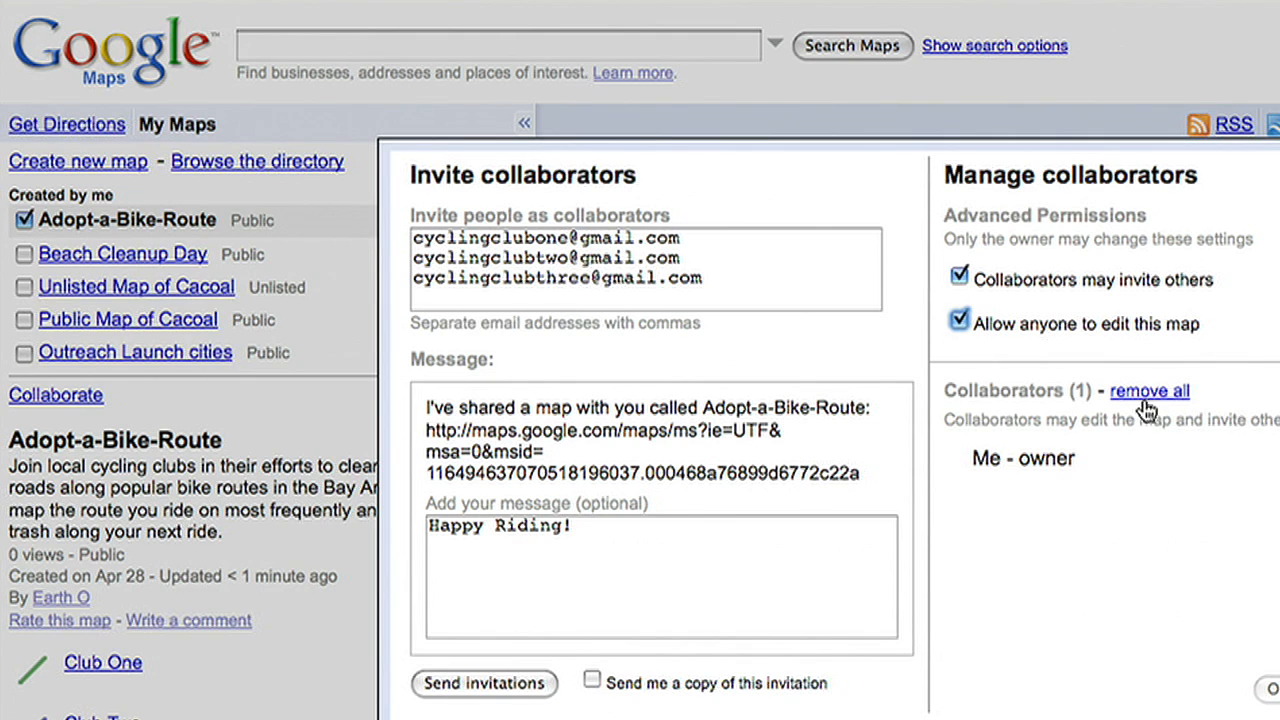
mouse_move(1150, 404)
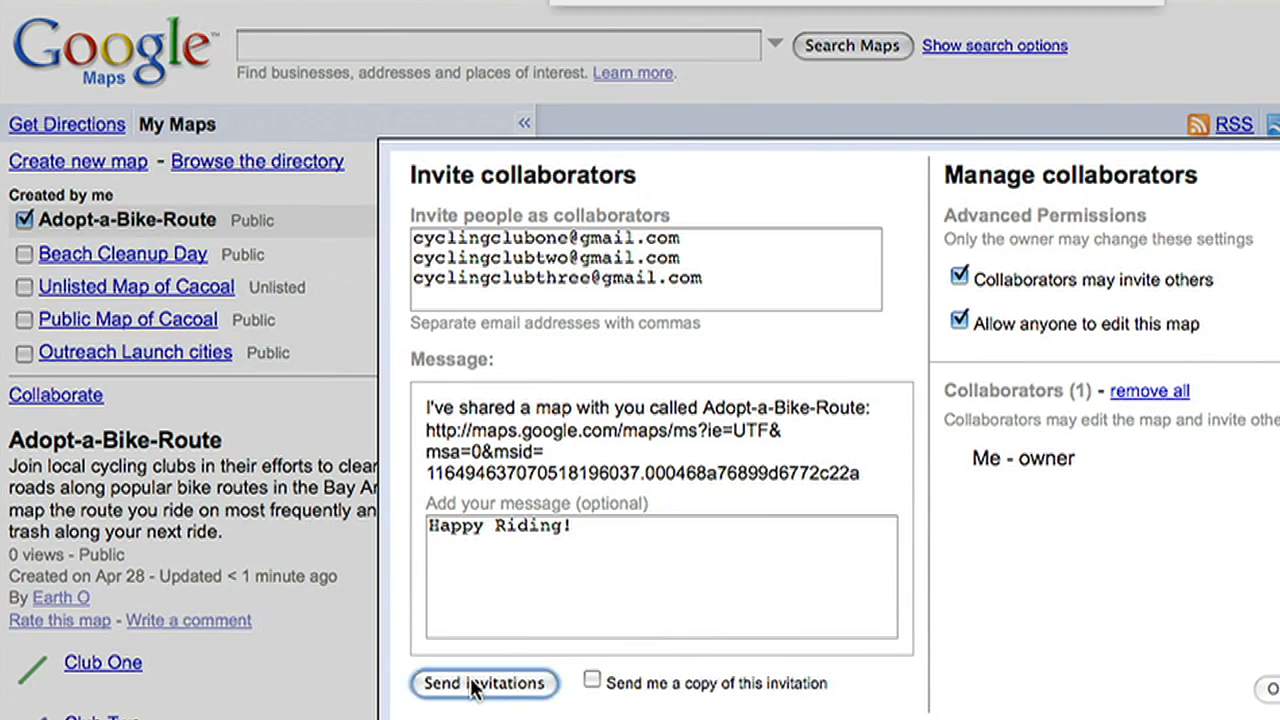
left_click(484, 684)
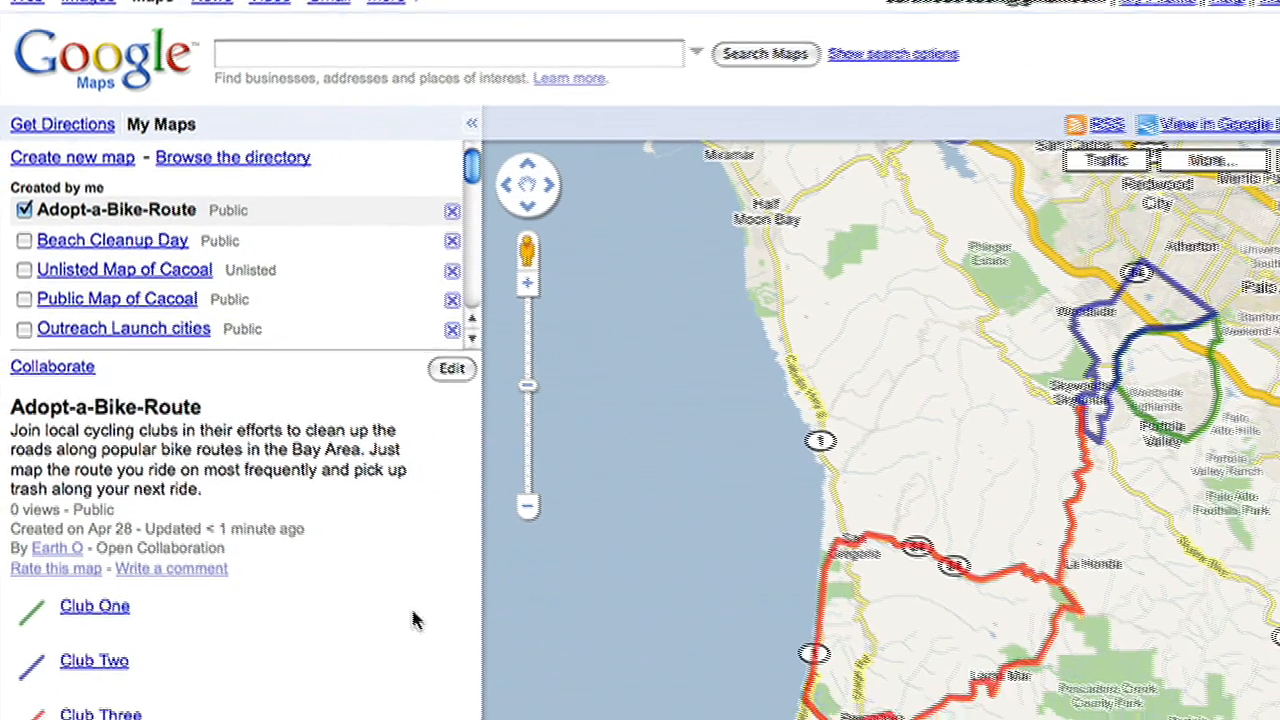